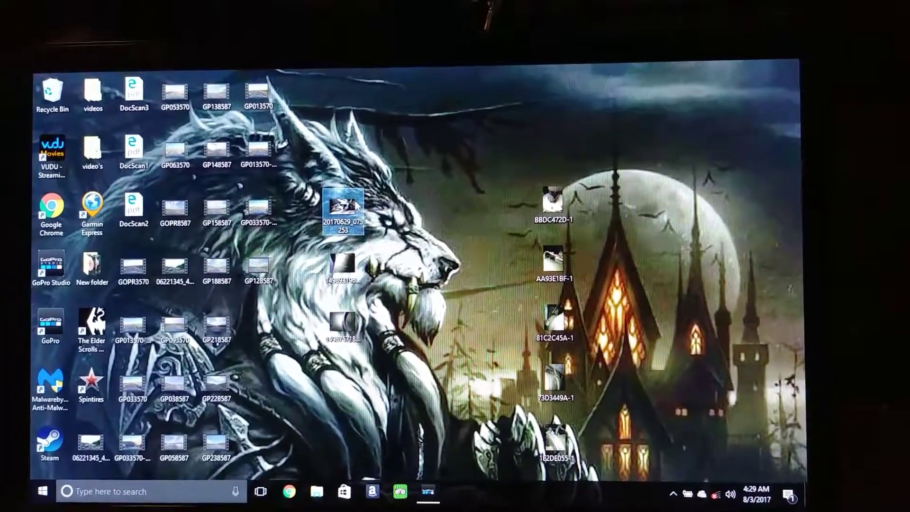
View the desktop photo of the cracked, corroded copper hose clamped in the engine bay
double_click(343, 205)
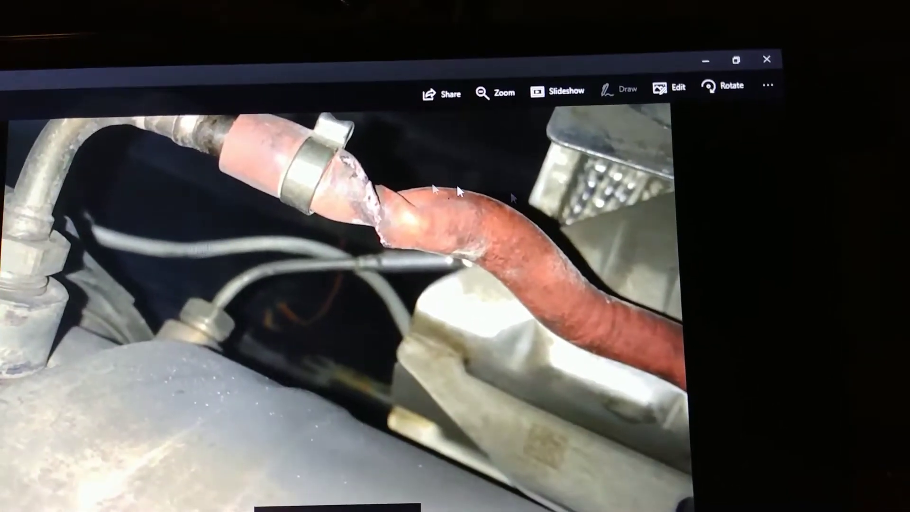
Close the Photos viewer after the cracked copper pipe photo, returning to the desktop
click(767, 59)
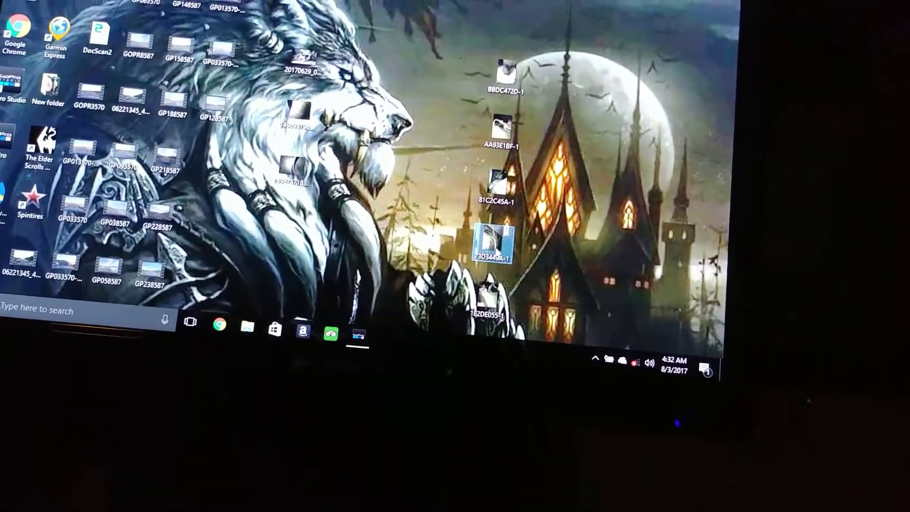
View the 73D3449A-1 photo of the curved metal exhaust tank beneath a bracket
double_click(494, 240)
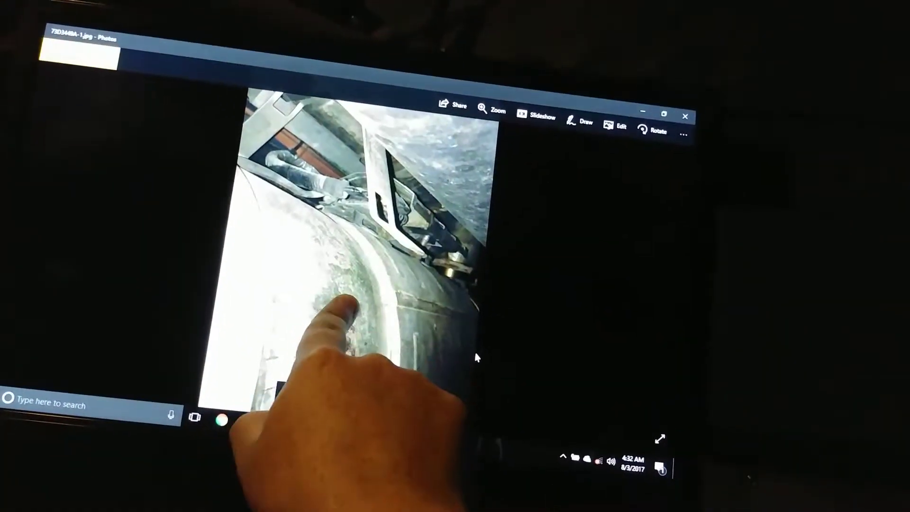